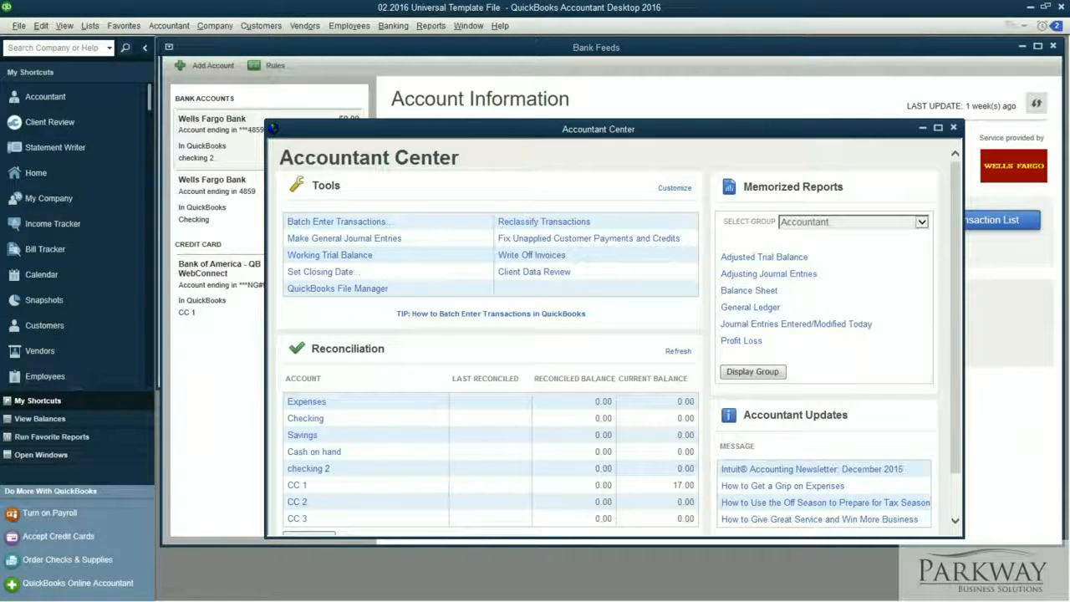
mouse_move(811, 468)
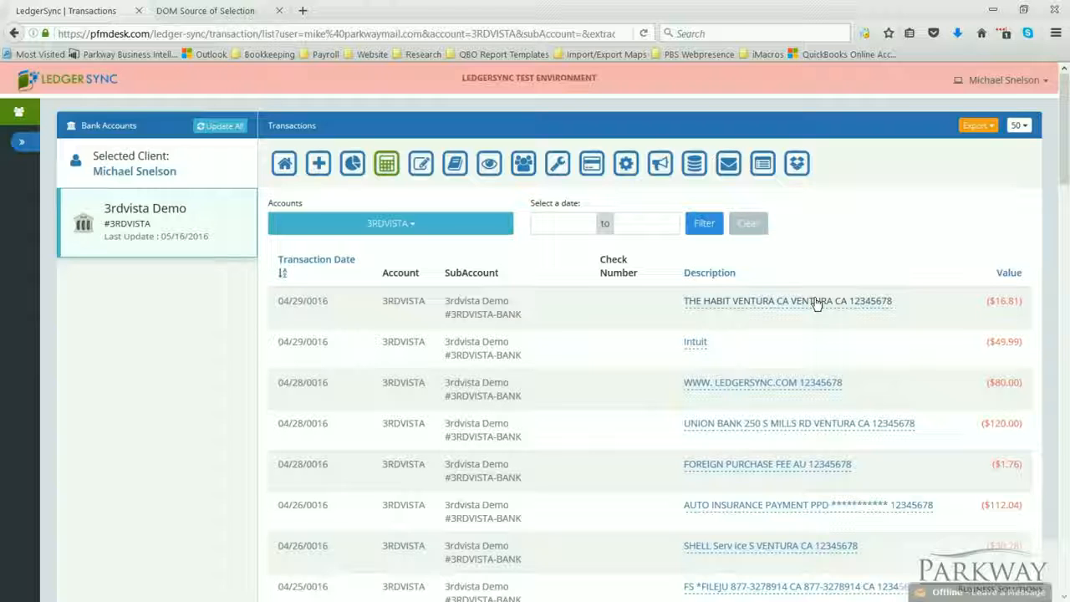
Export the 3rdvista Demo transactions to QuickBooks and save transactions_05_22_2016.qbo from the Firefox download dialog.
left_click(977, 125)
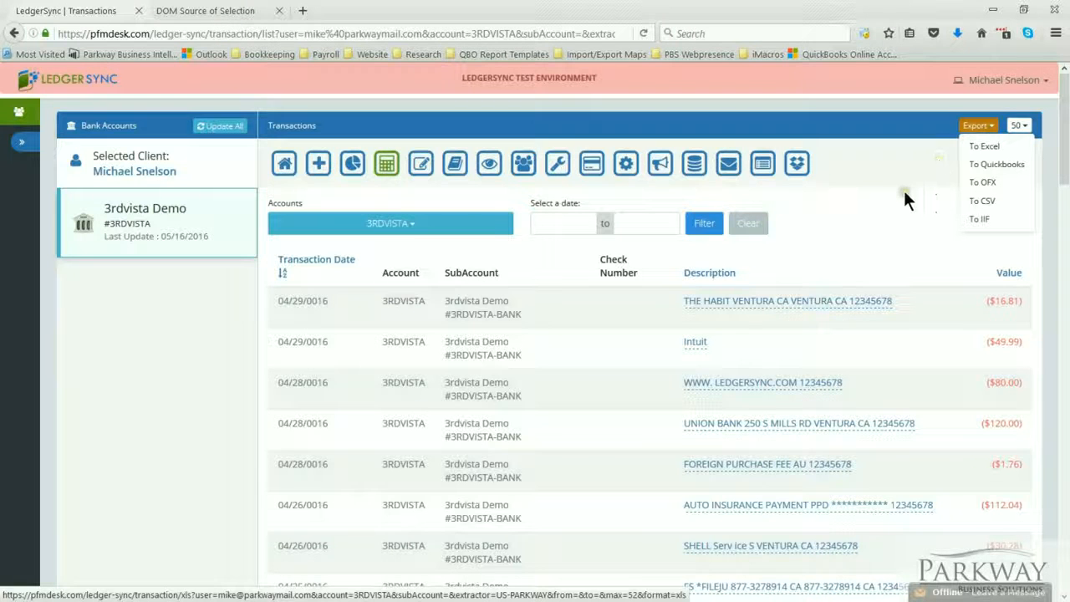
scroll("down", 3)
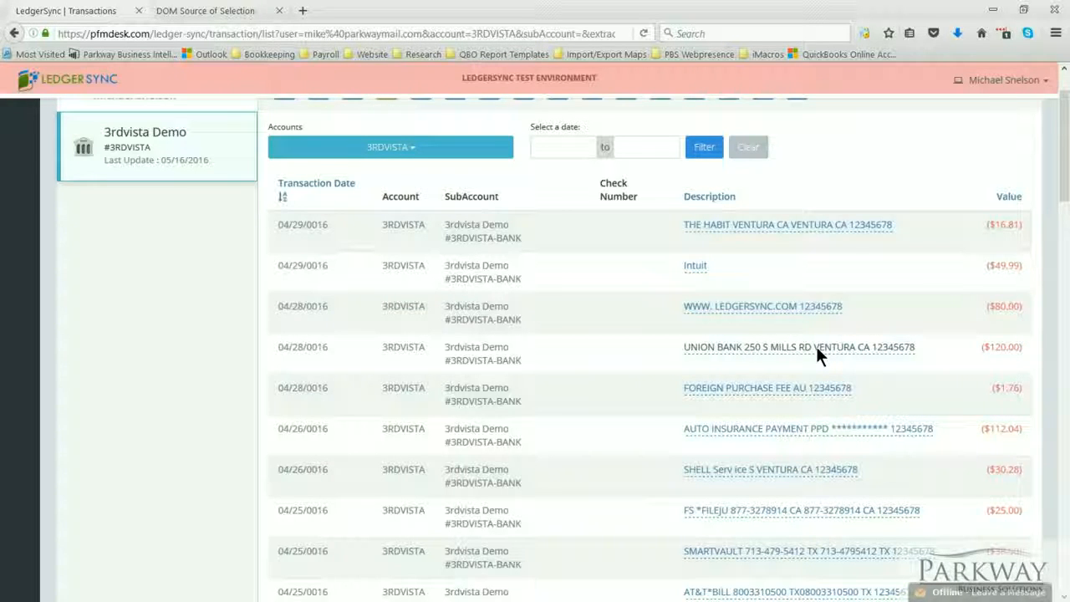
mouse_move(870, 258)
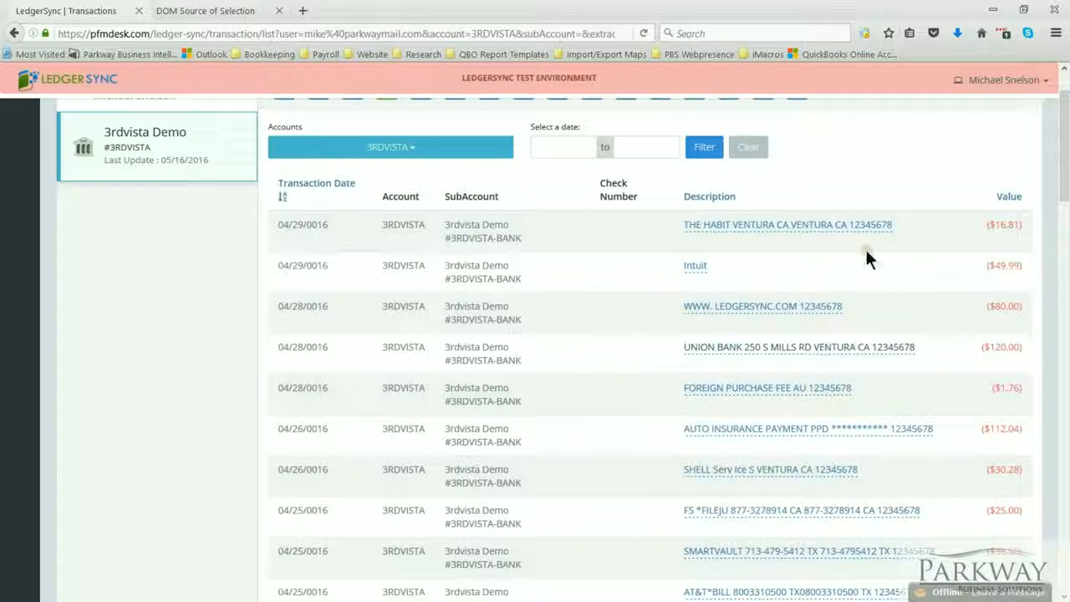
left_click(976, 125)
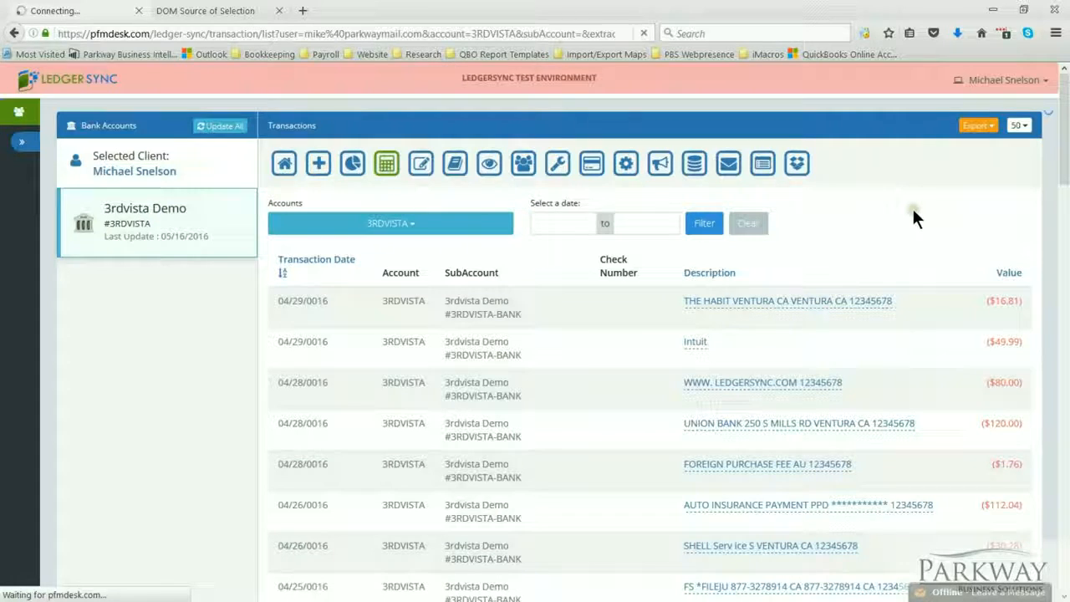
mouse_move(883, 248)
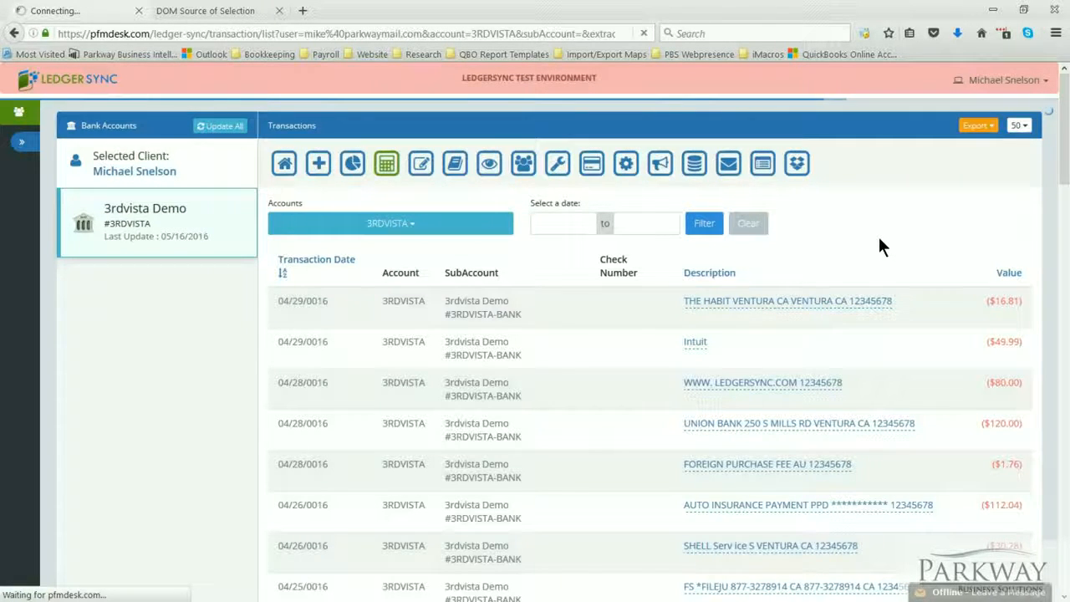
left_click(977, 124)
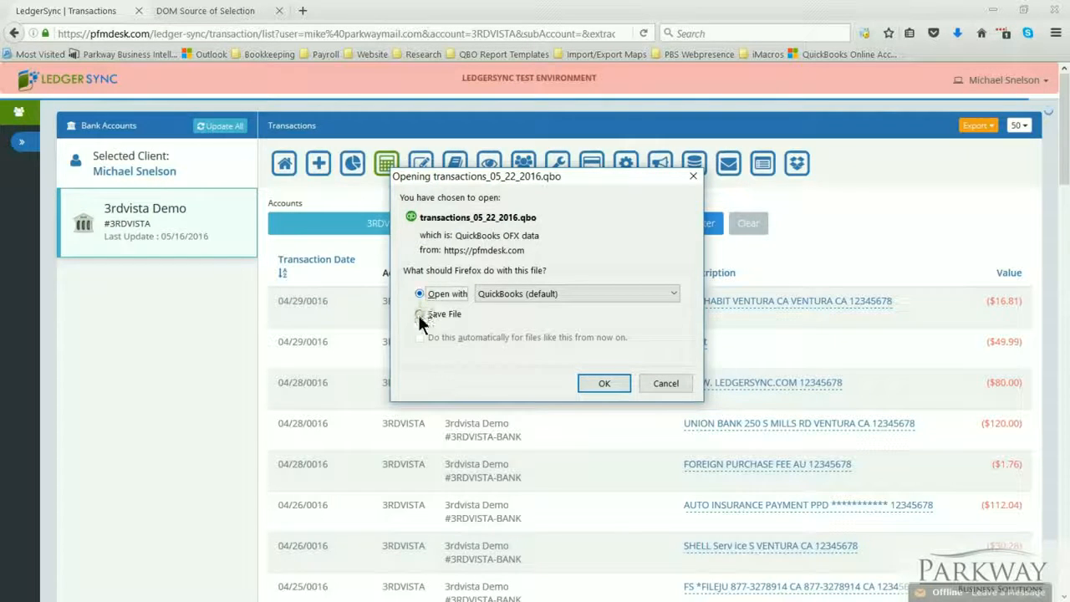
left_click(419, 314)
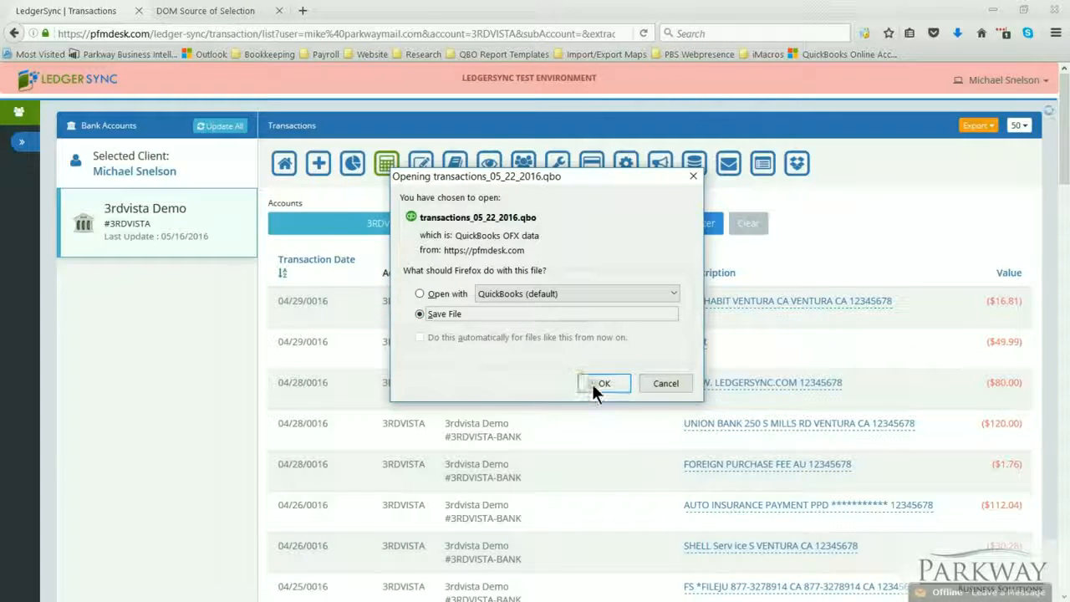
left_click(602, 383)
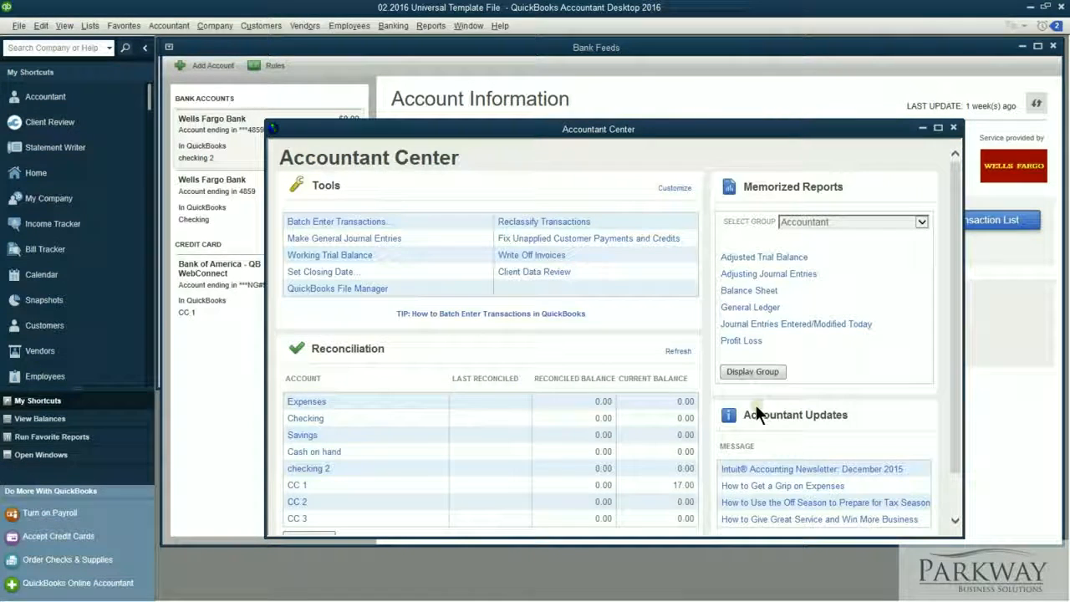
mouse_move(635, 345)
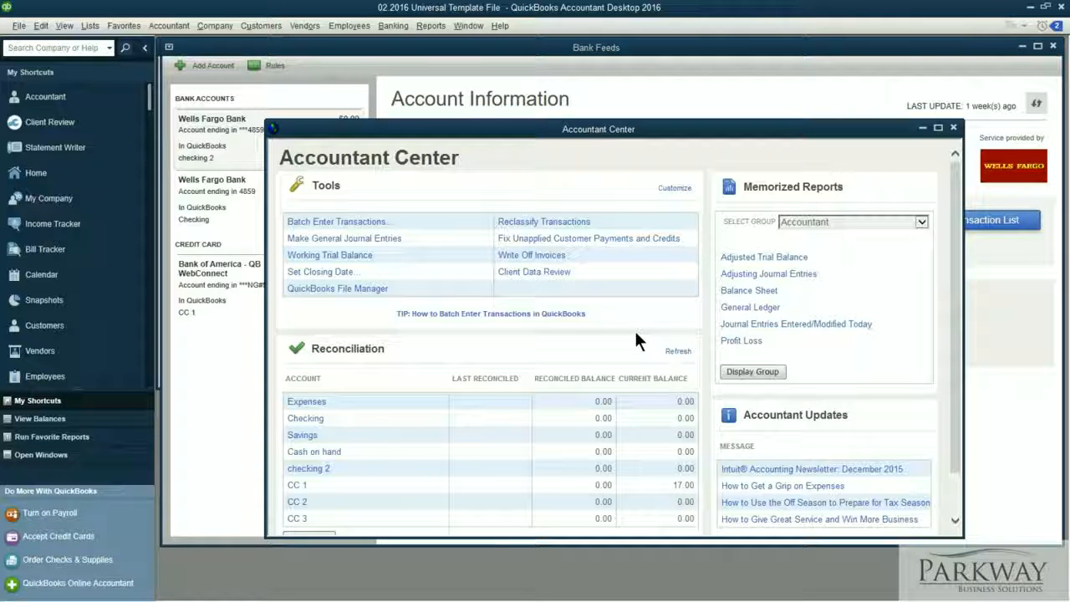
Show the File > Utilities > Import choices, including Web Connect Files.
left_click(18, 25)
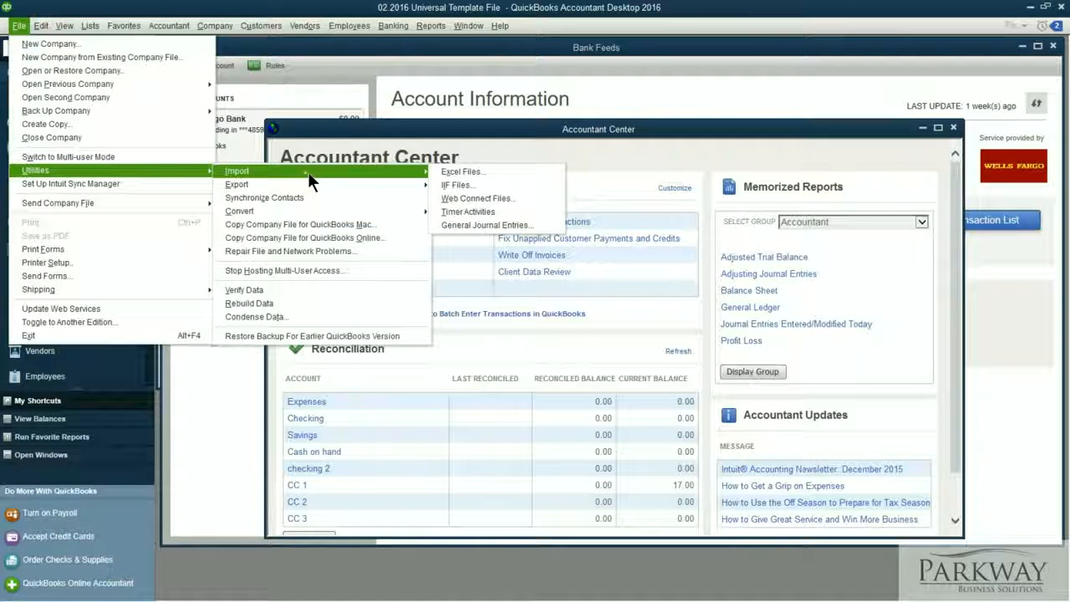
mouse_move(477, 197)
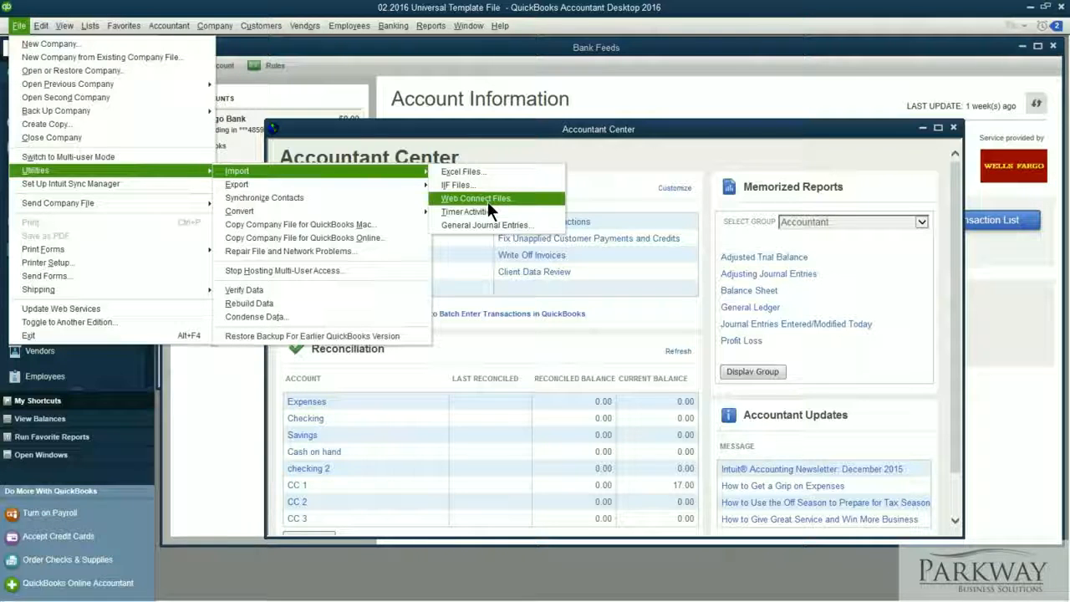
mouse_move(488, 211)
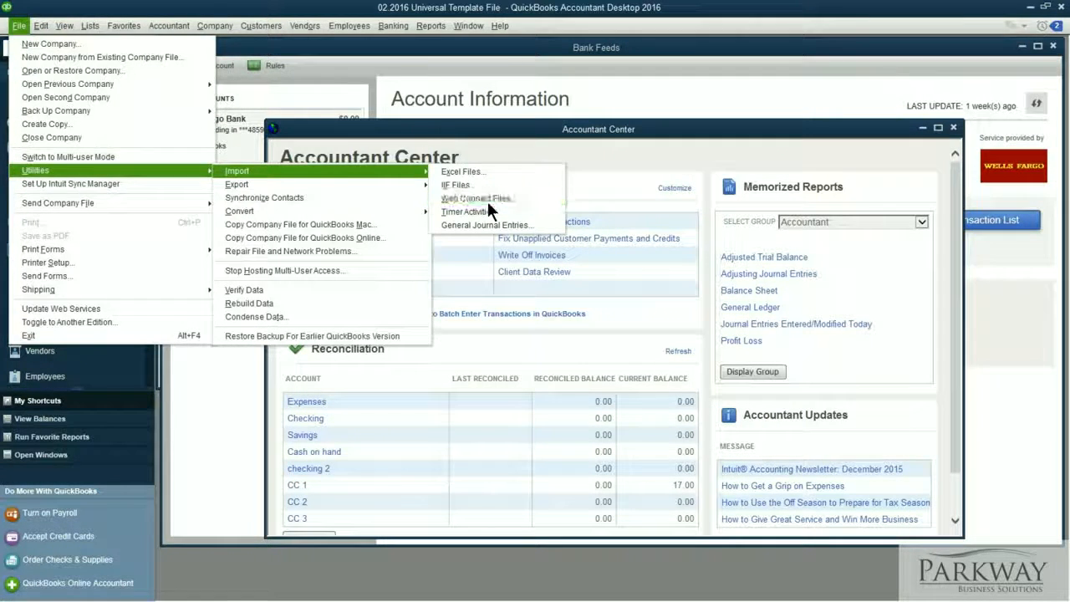
Start Banking > Bank Feeds > Import Web Connect File to list the Ledgersync folder's QBO files.
left_click(393, 25)
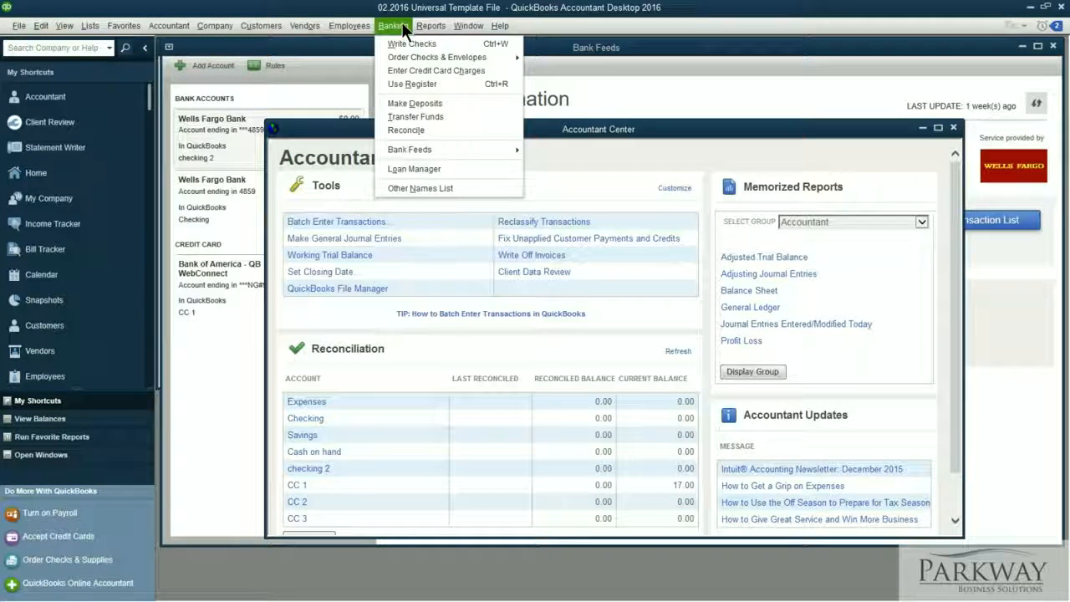
mouse_move(409, 149)
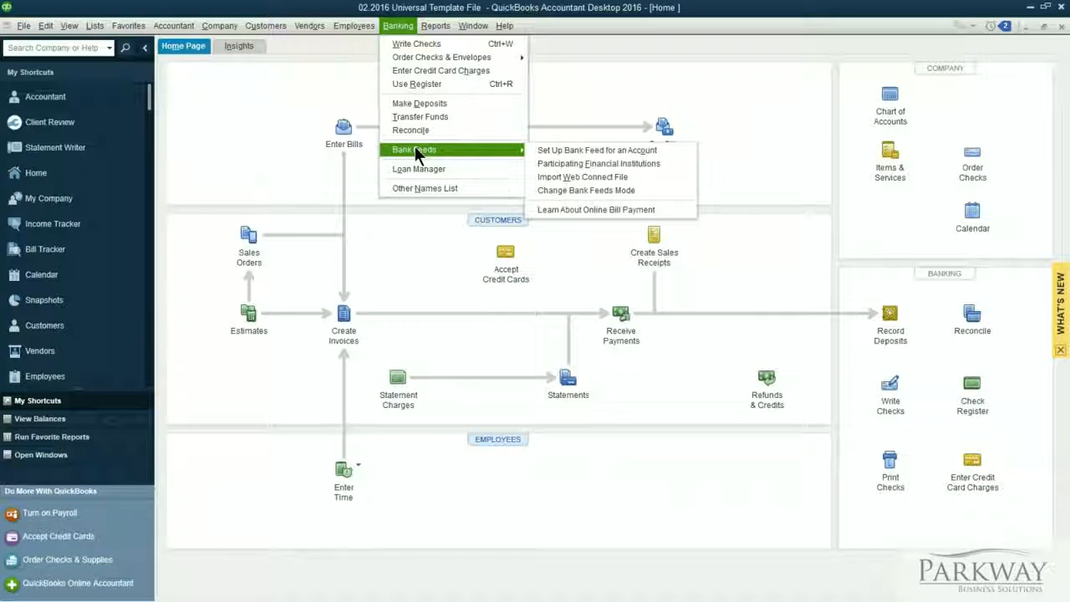
left_click(593, 184)
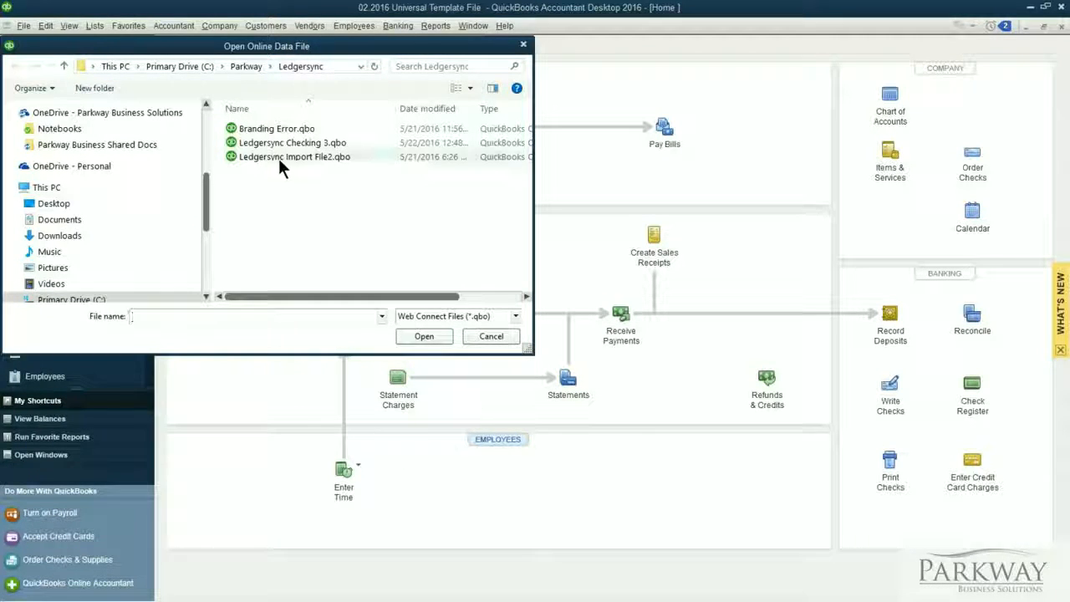
left_click(492, 336)
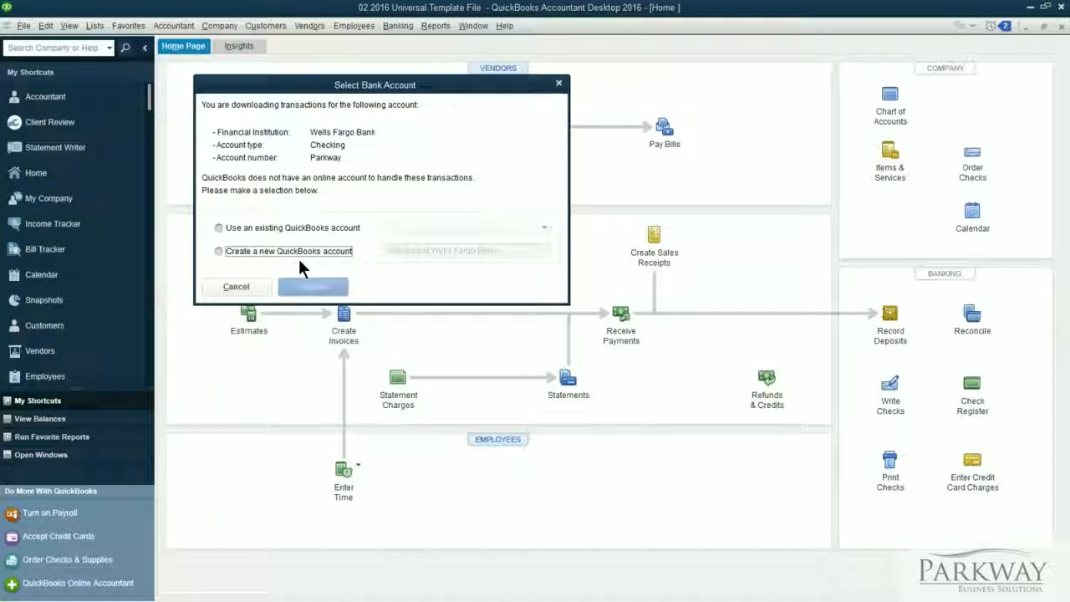
left_click(217, 227)
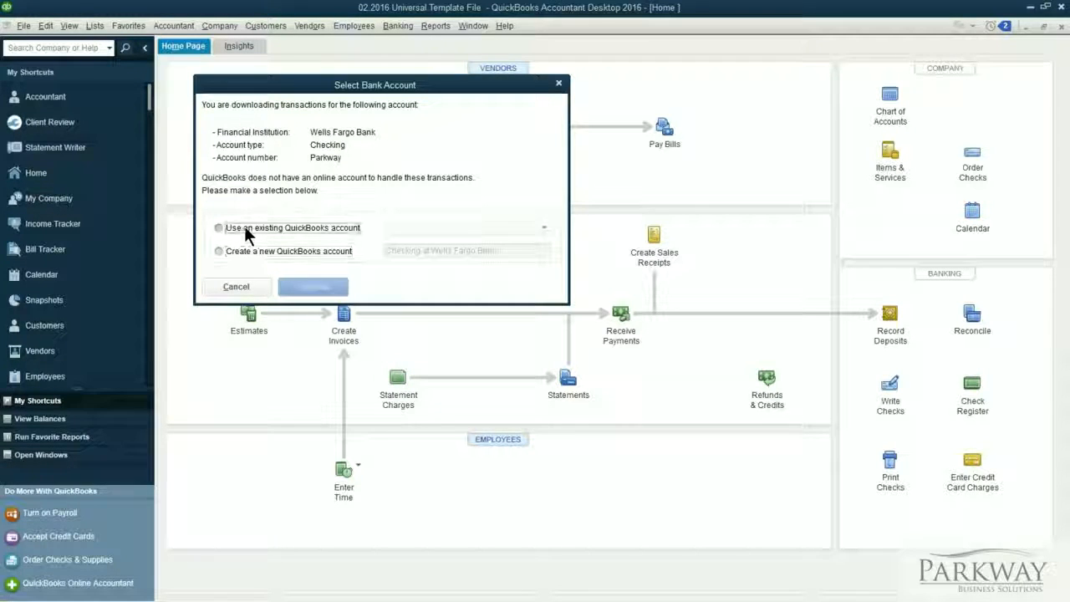
left_click(545, 228)
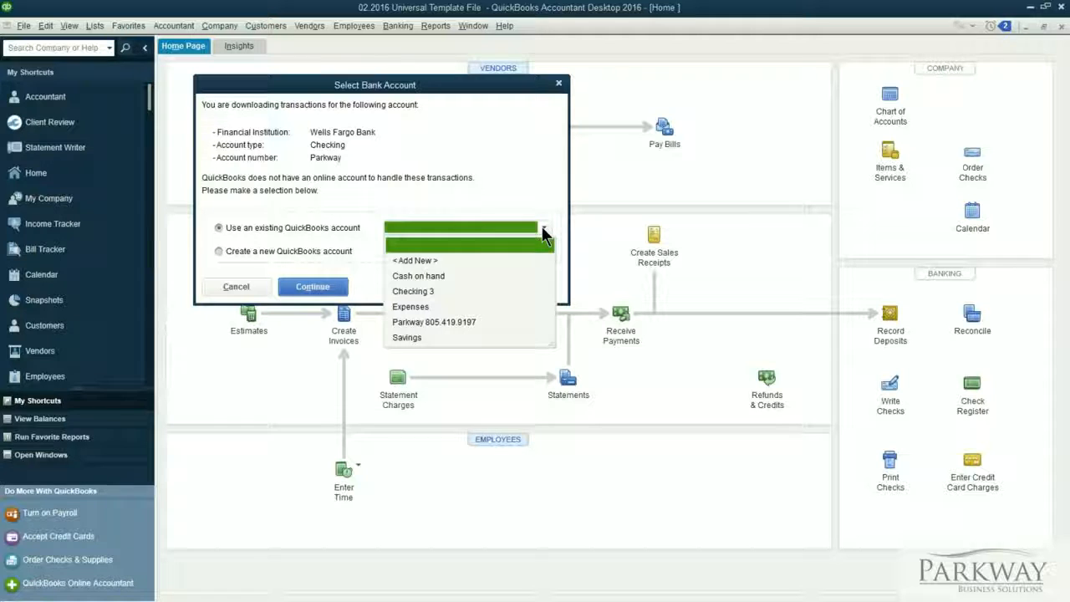
mouse_move(468, 321)
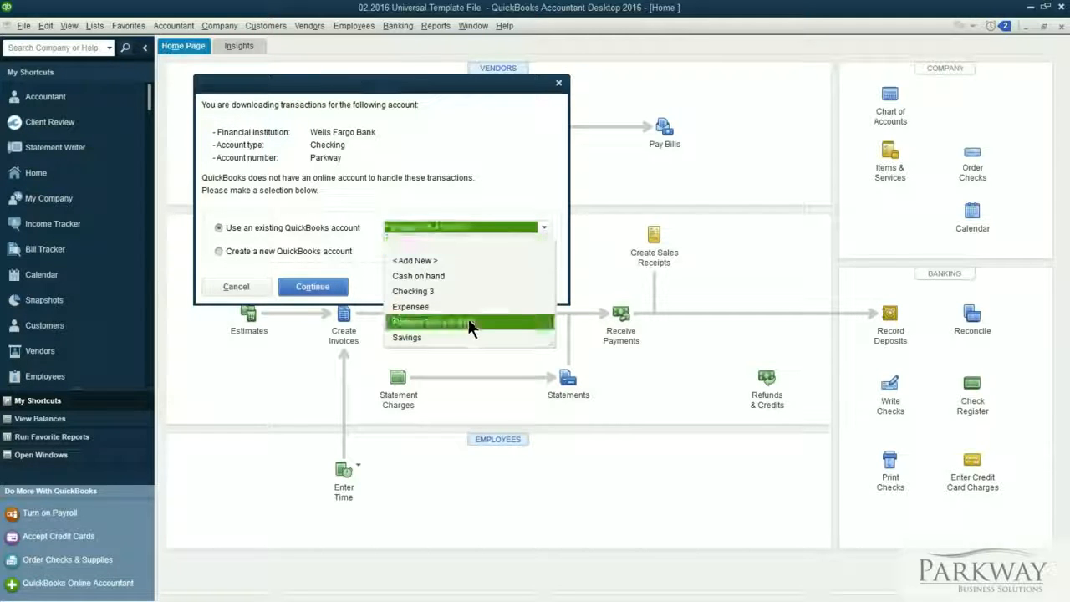
left_click(234, 286)
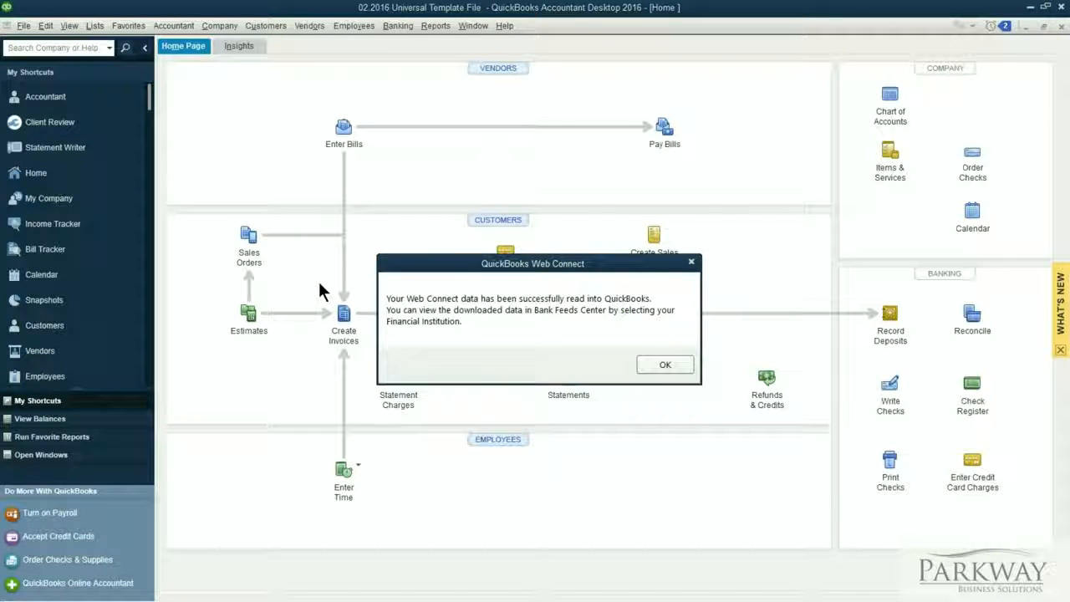
mouse_move(665, 365)
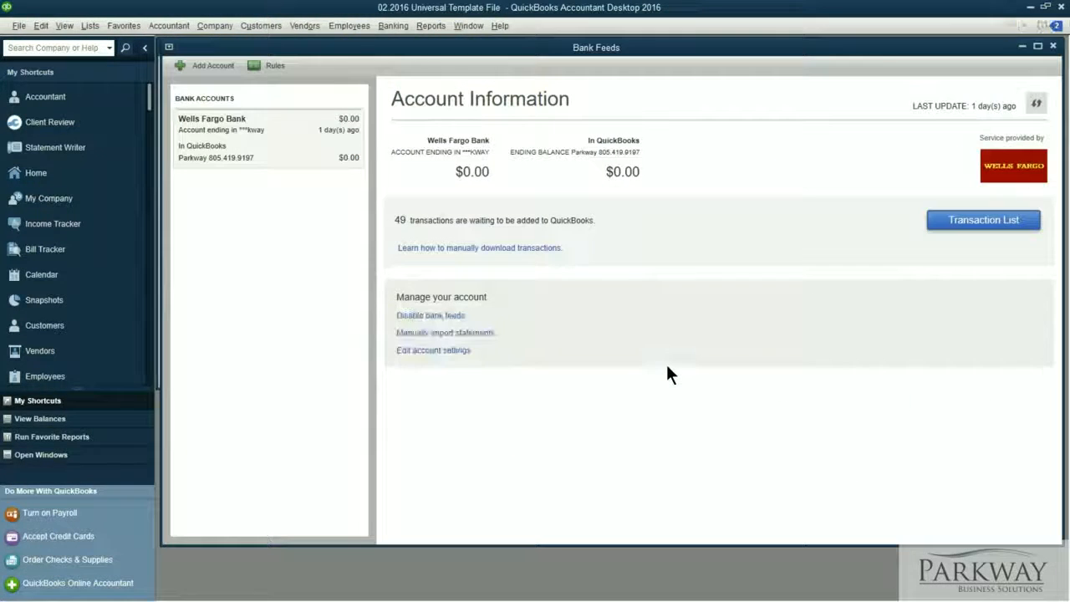
mouse_move(465, 244)
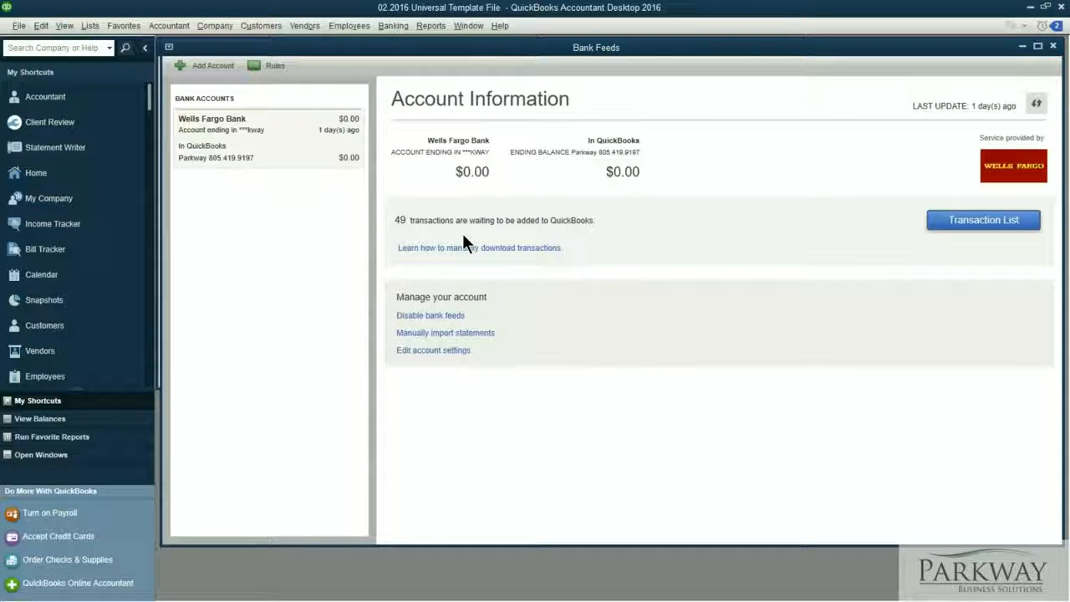
mouse_move(866, 254)
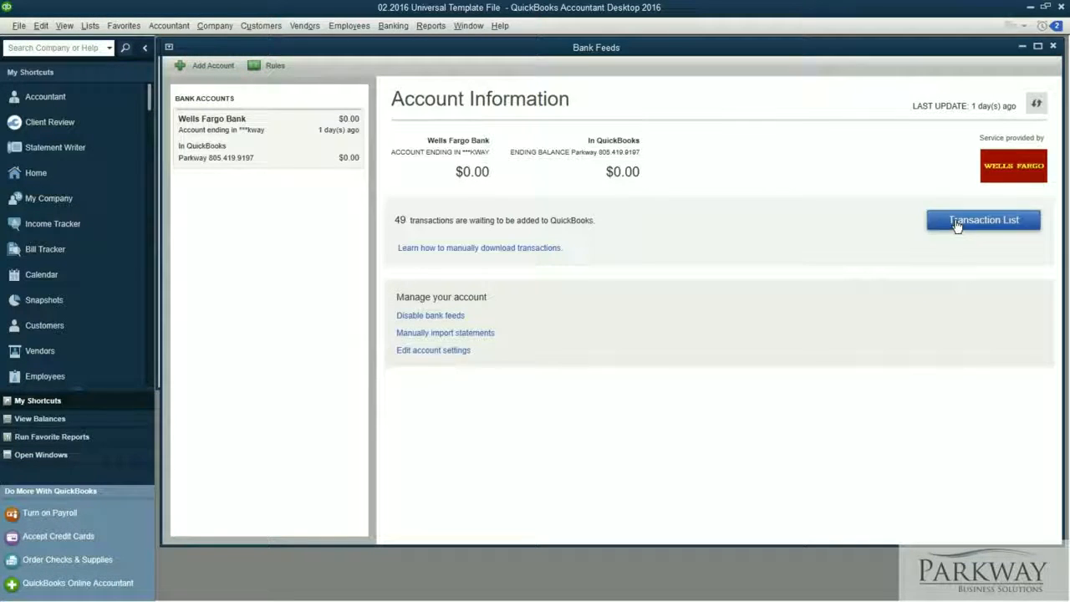
Review the 49 downloaded Wells Fargo transactions in the Bank Feeds Transactions List.
left_click(984, 220)
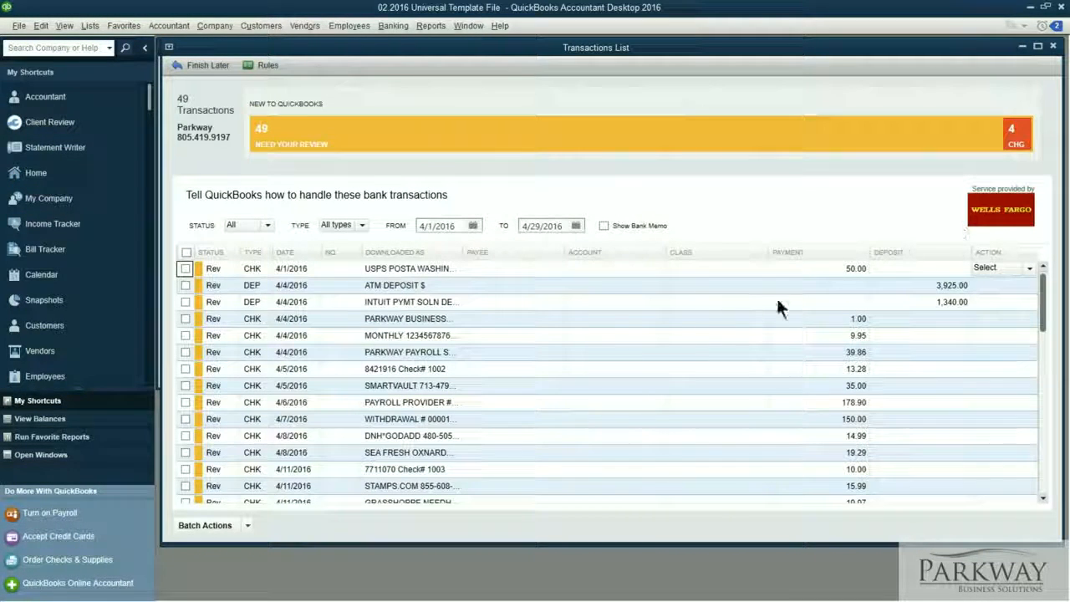
scroll("down", 3)
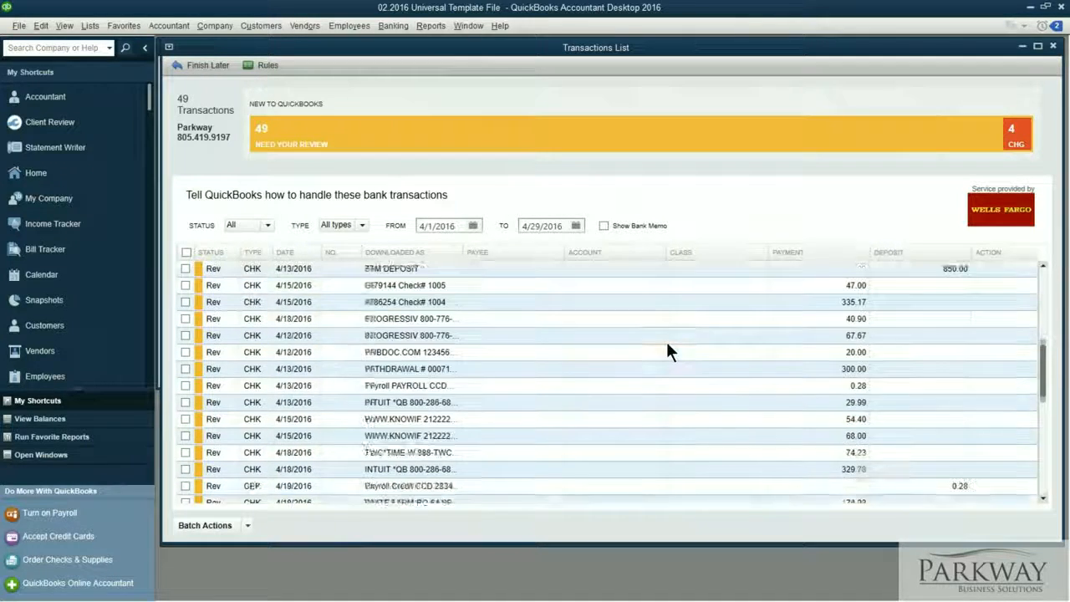
scroll("down", 3)
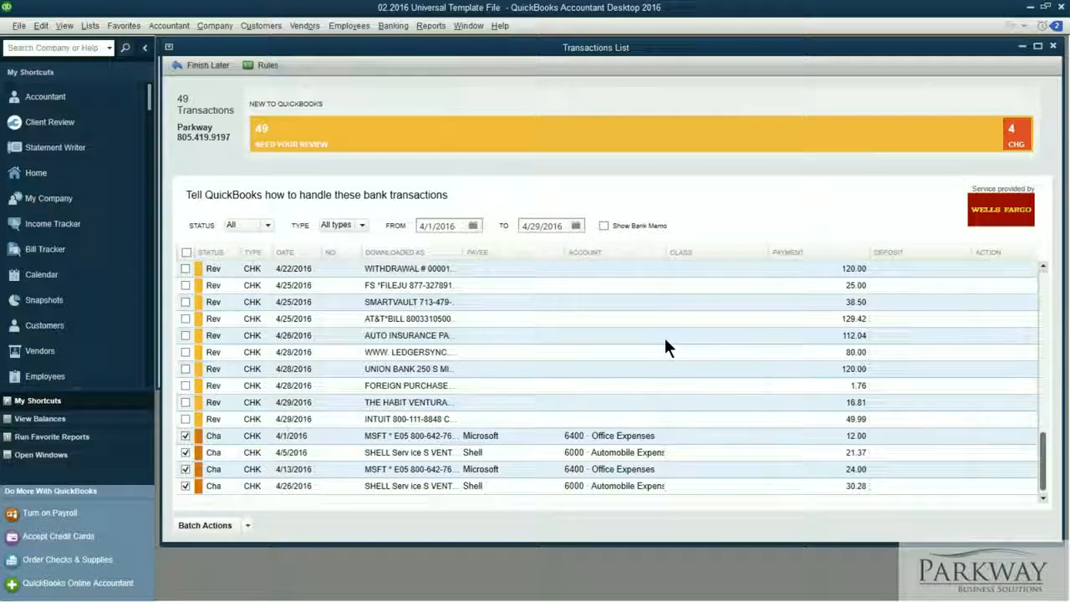